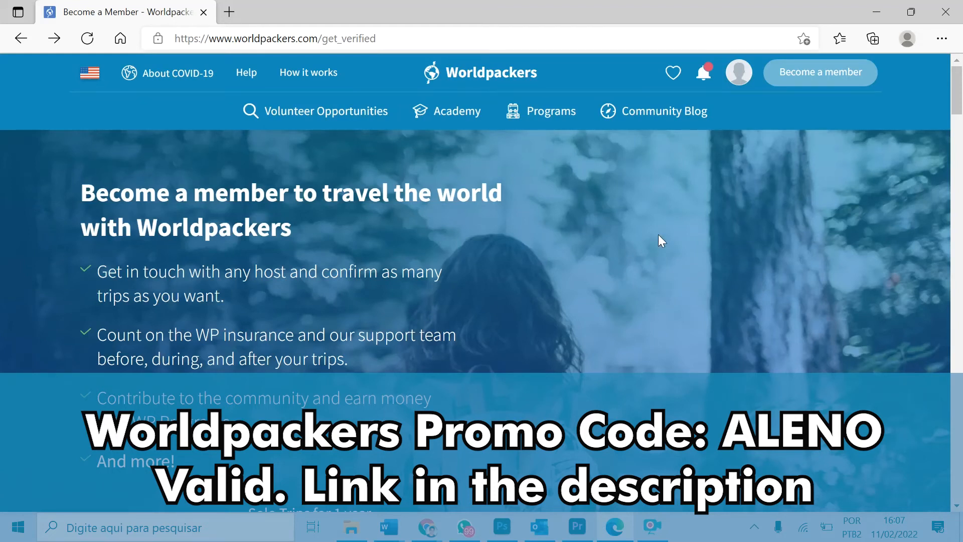
{"action": "mouse_move", "coordinate": [799, 153]}
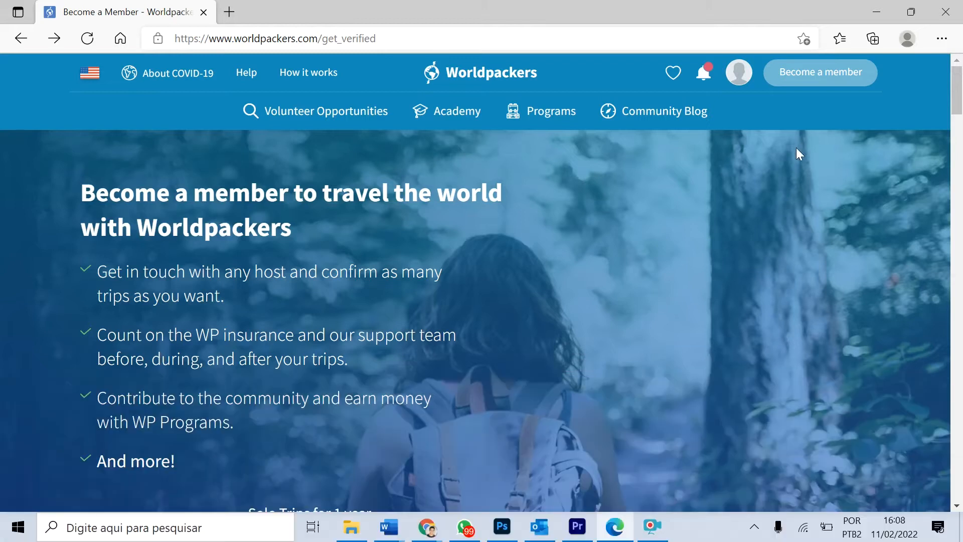
{"action": "mouse_move", "coordinate": [734, 214]}
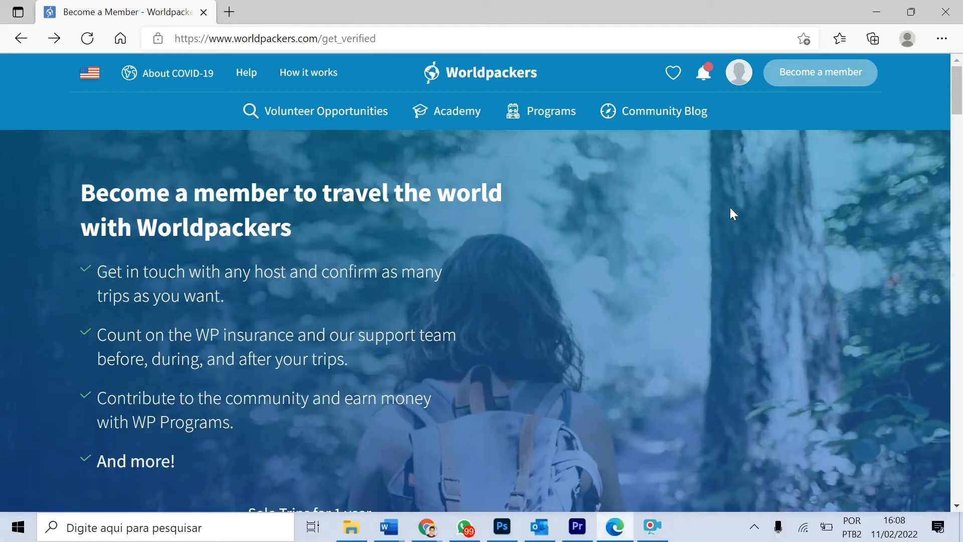
{"action": "mouse_move", "coordinate": [399, 355]}
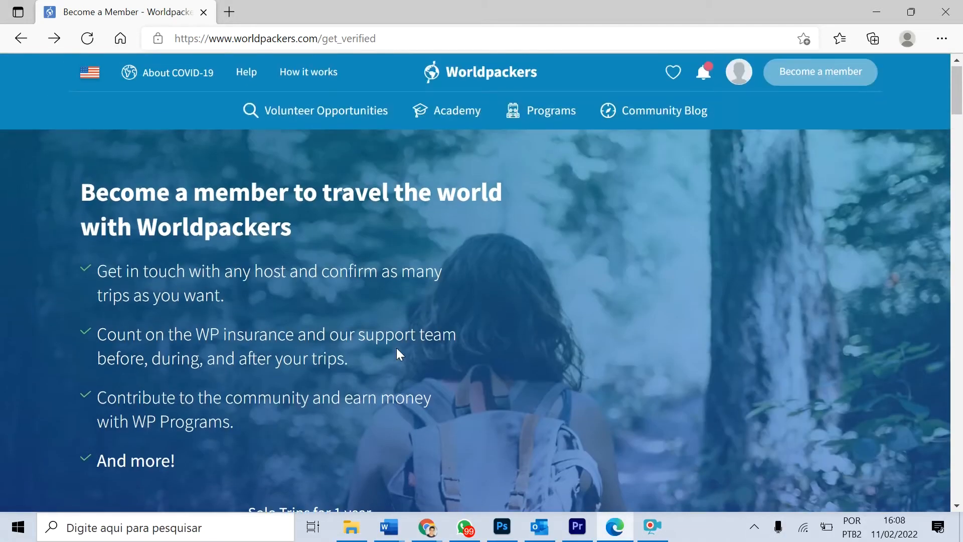
{"action": "mouse_move", "coordinate": [813, 84]}
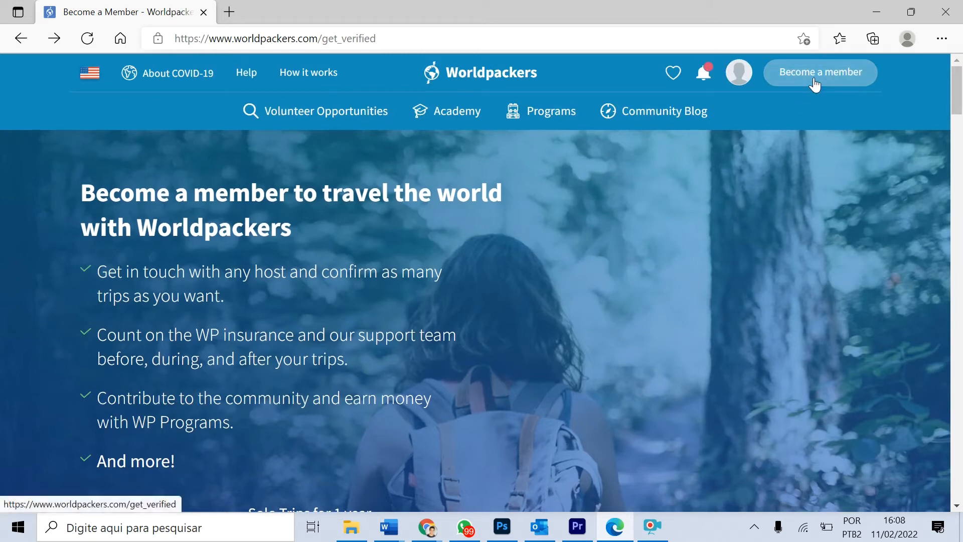
{"action": "mouse_move", "coordinate": [699, 136]}
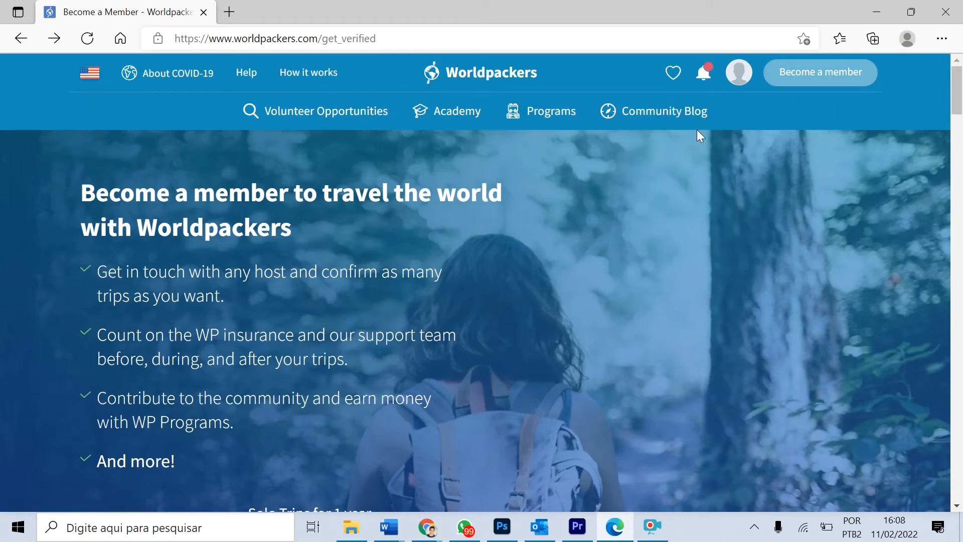
Step: Choose the Solo Trips plan and scroll its US$49.00 checkout page to the promo code option
{"action": "left_click", "coordinate": [664, 111]}
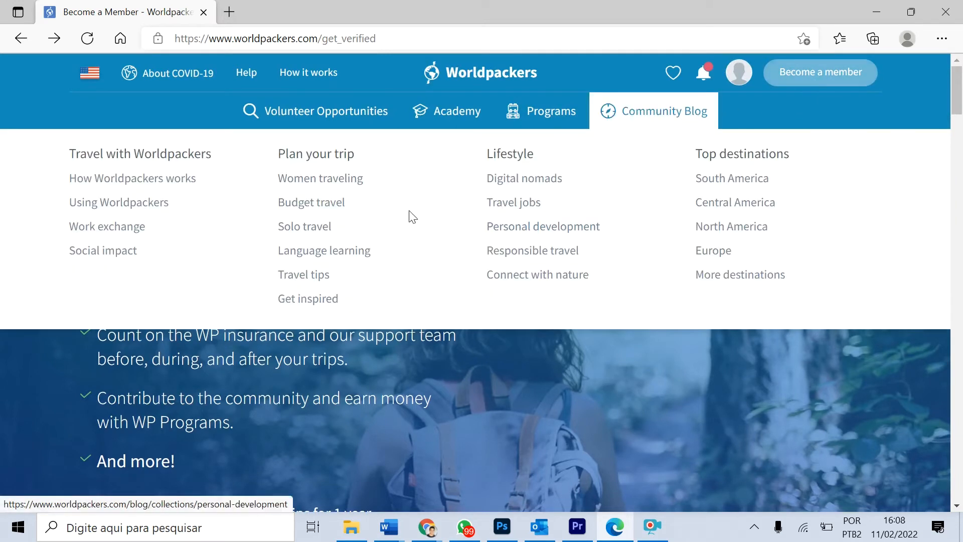
{"action": "mouse_move", "coordinate": [826, 84]}
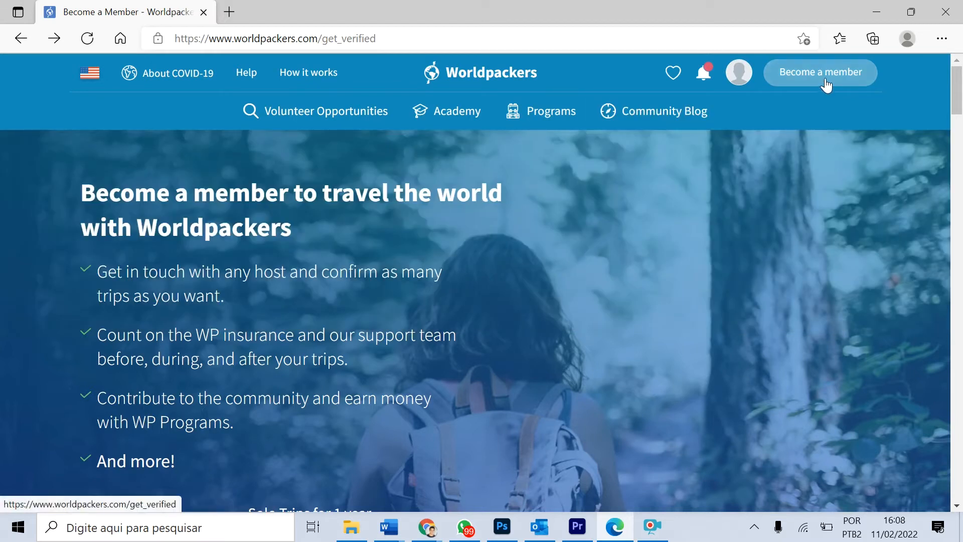
{"action": "mouse_move", "coordinate": [573, 312]}
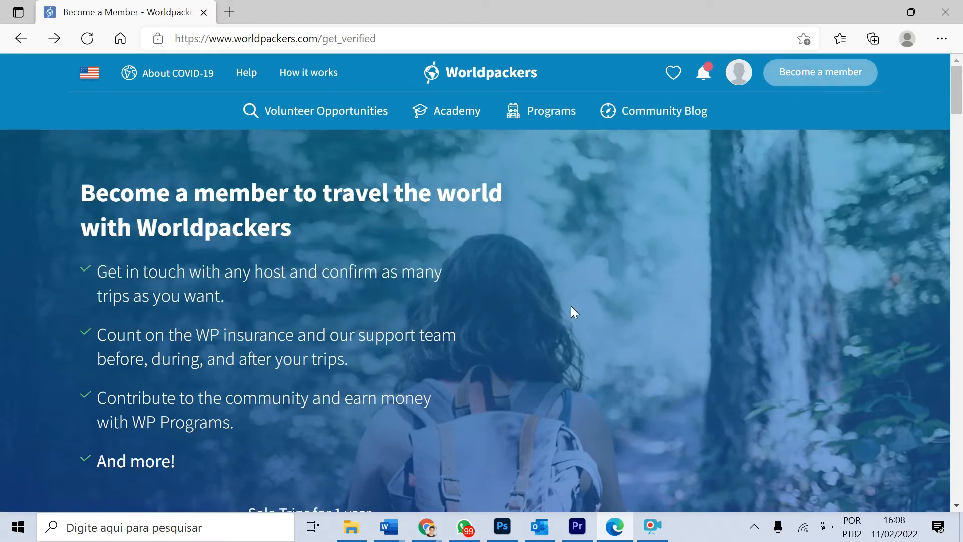
{"action": "scroll", "scroll_direction": "down", "scroll_amount": 3}
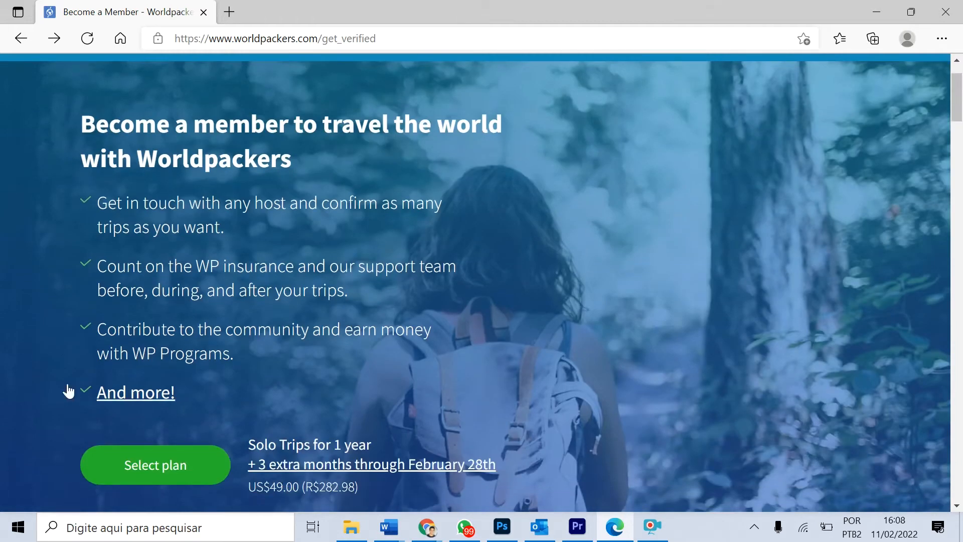
{"action": "left_click", "coordinate": [155, 464]}
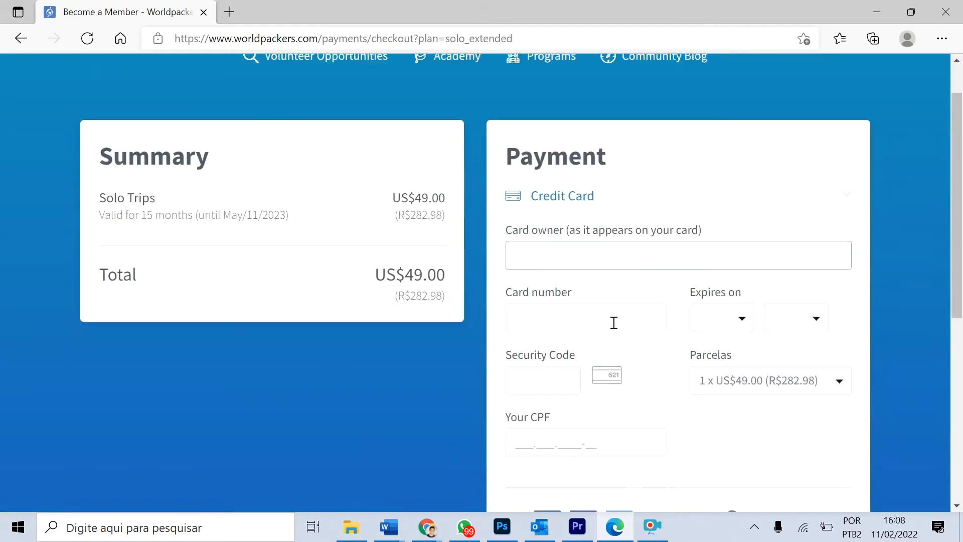
{"action": "scroll", "scroll_direction": "down", "scroll_amount": 3}
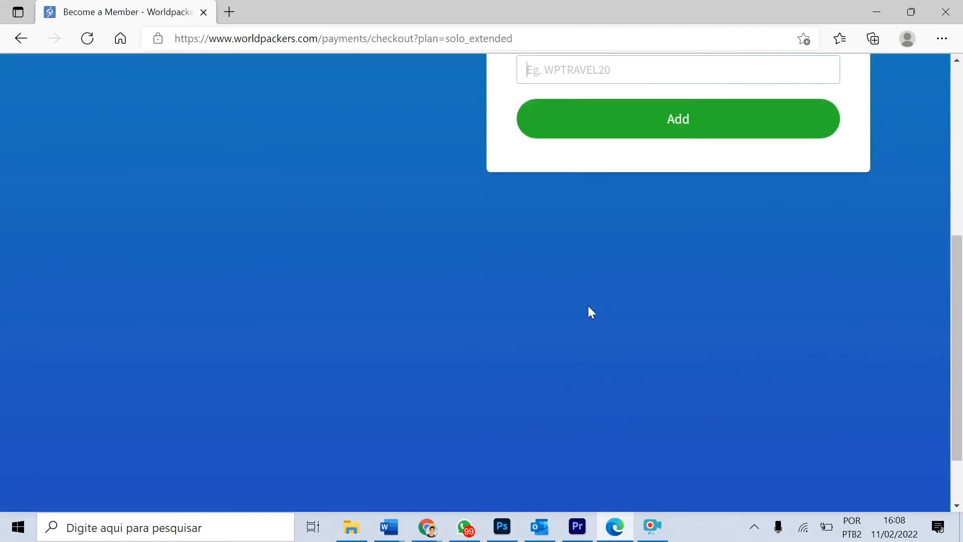
{"action": "scroll", "scroll_direction": "up", "scroll_amount": 3}
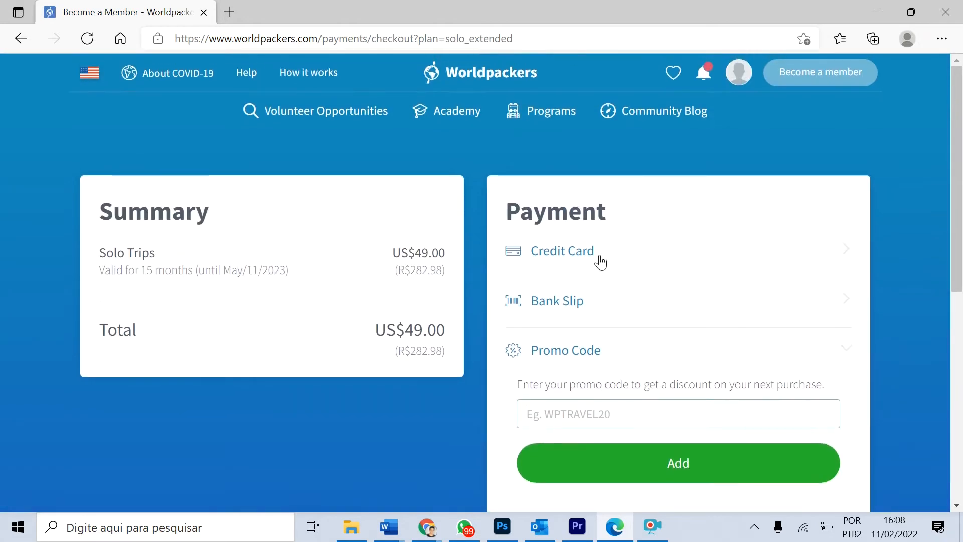
Step: Enter promo code ALENO and add it, taking US$10.00 off the order
{"action": "type", "text": "ALENO"}
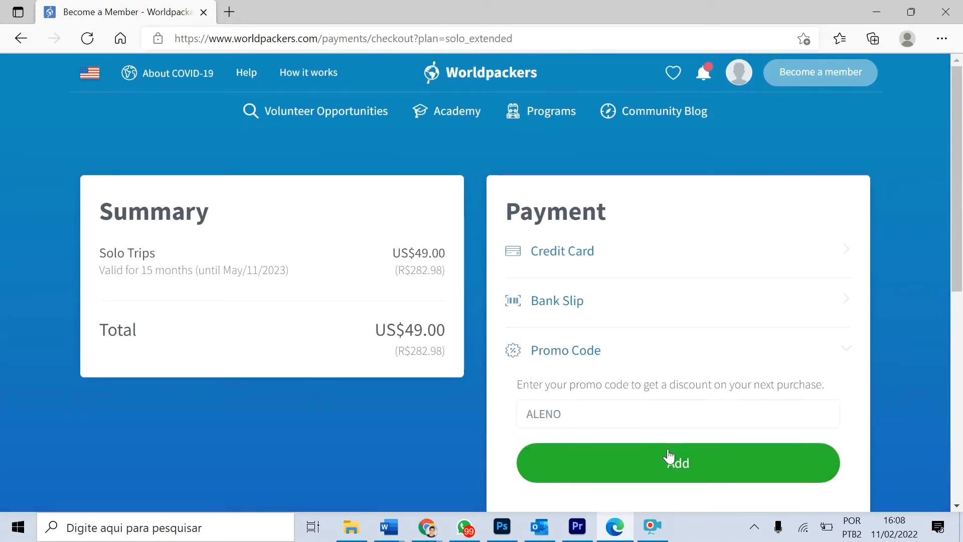
{"action": "left_click", "coordinate": [676, 462]}
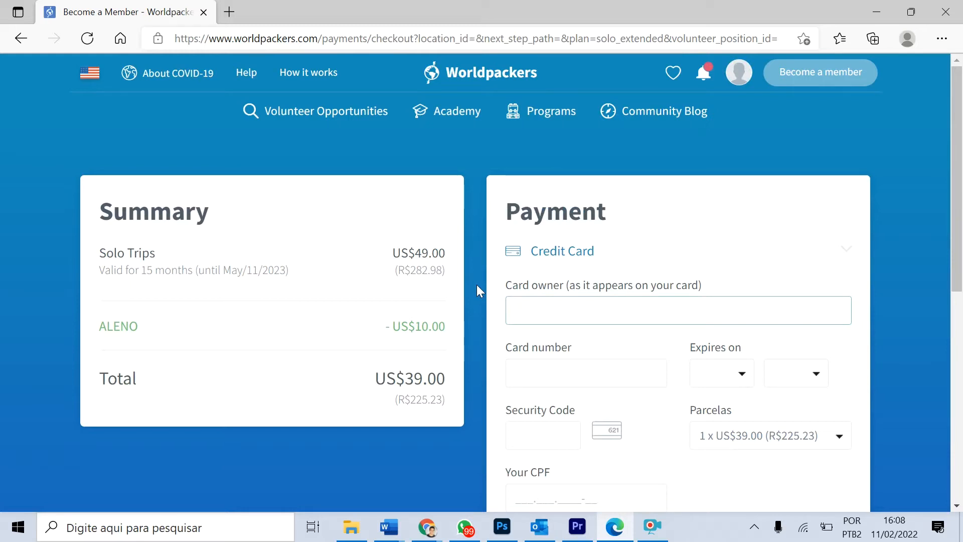
{"action": "left_click", "coordinate": [677, 310]}
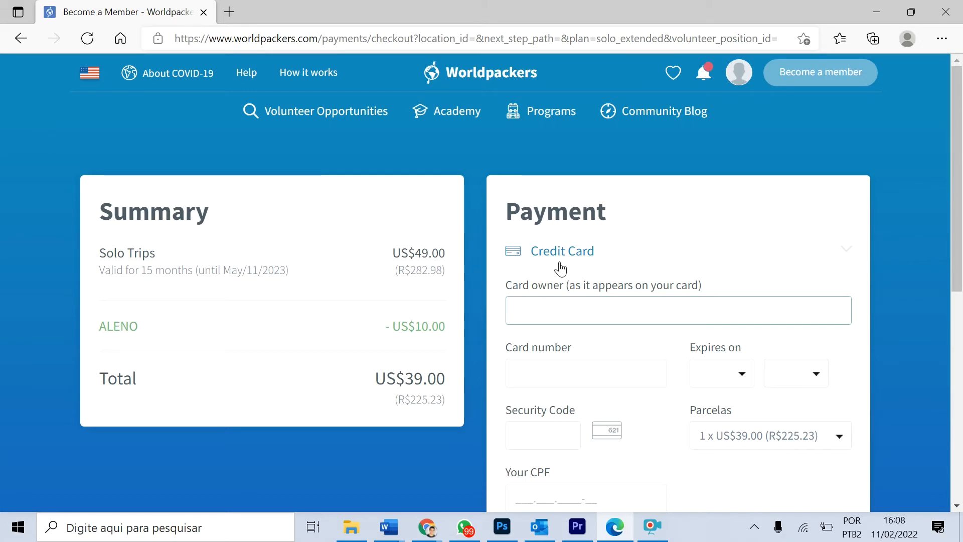
{"action": "scroll", "scroll_direction": "down", "scroll_amount": 3}
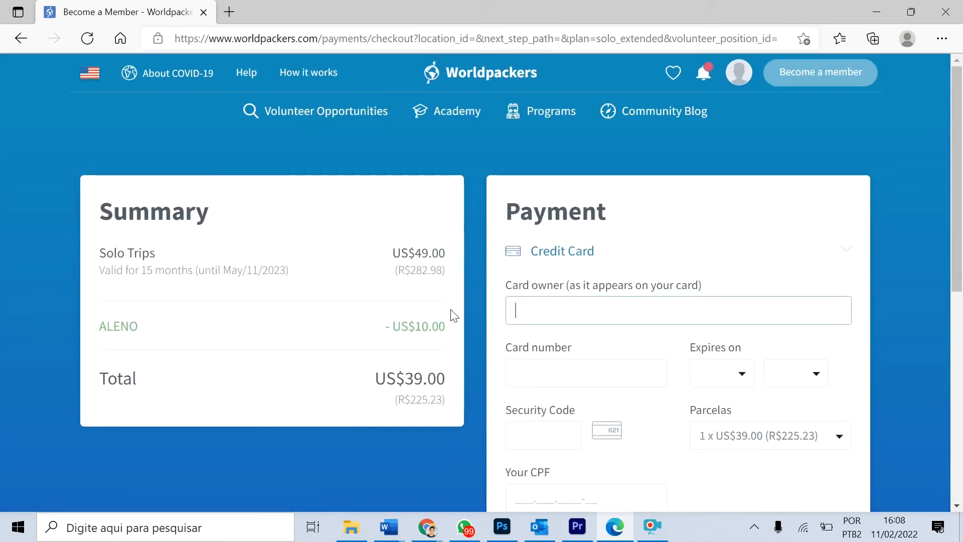
{"action": "mouse_move", "coordinate": [472, 357]}
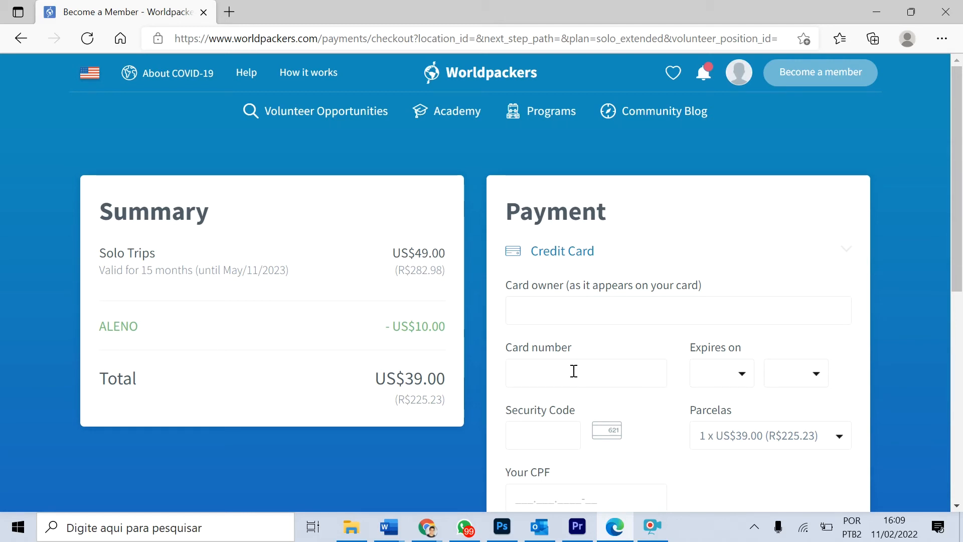
{"action": "mouse_move", "coordinate": [535, 366]}
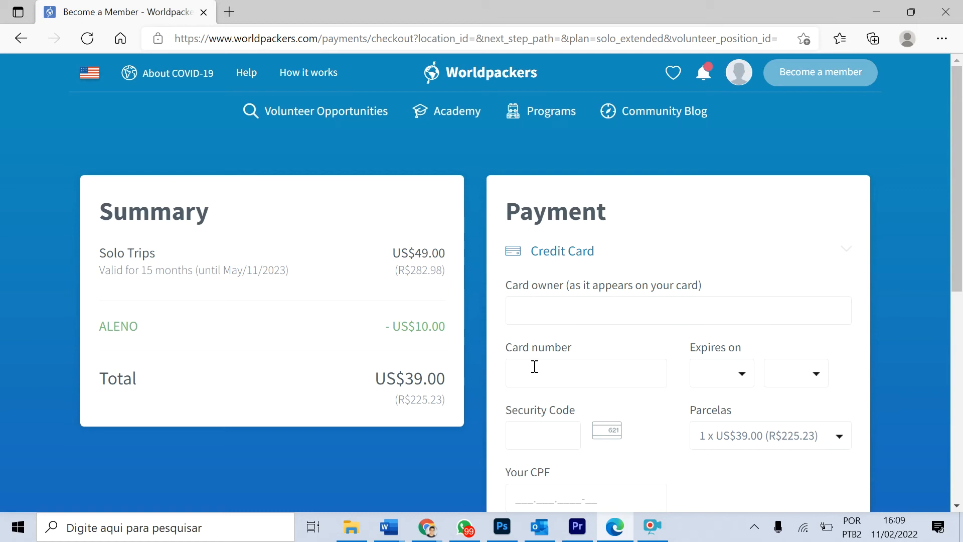
{"action": "mouse_move", "coordinate": [541, 360]}
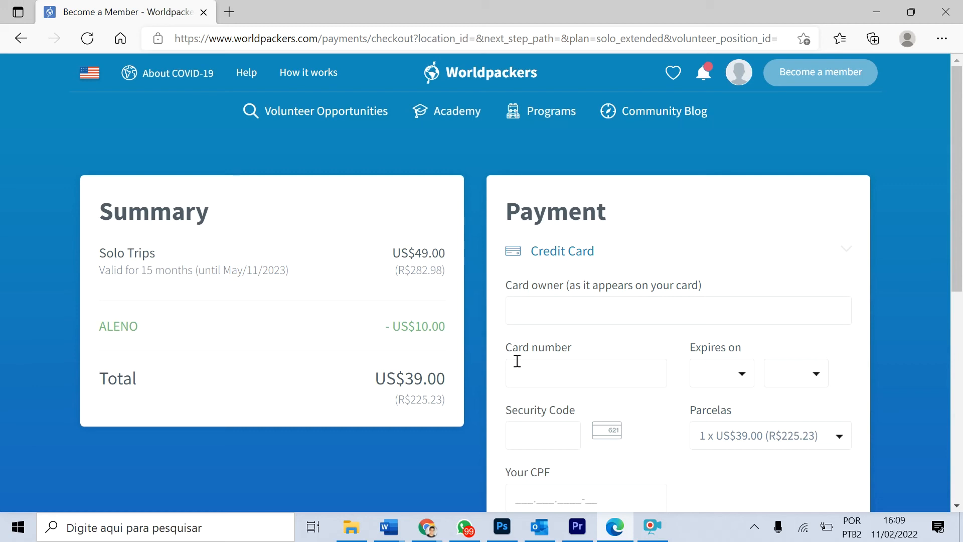
{"action": "double_click", "coordinate": [405, 378]}
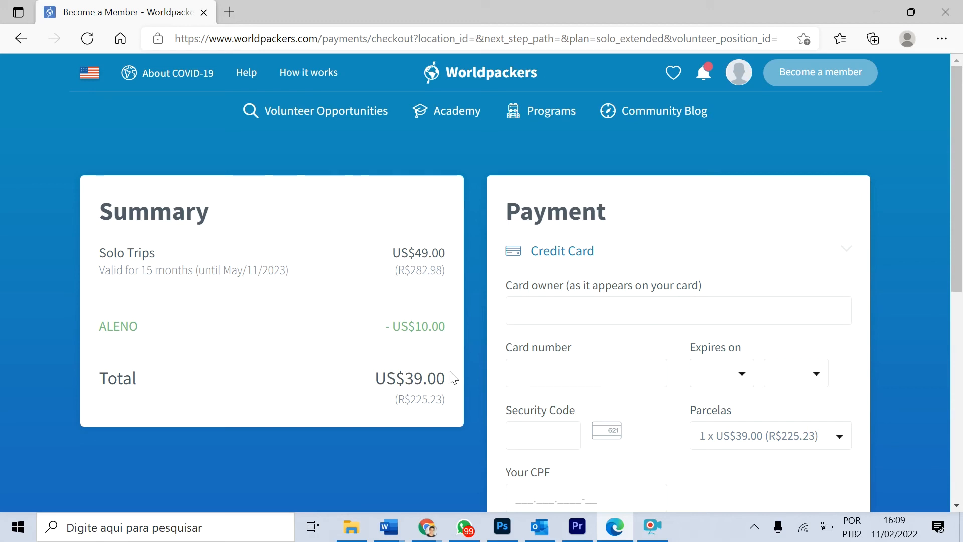
{"action": "left_click", "coordinate": [586, 373]}
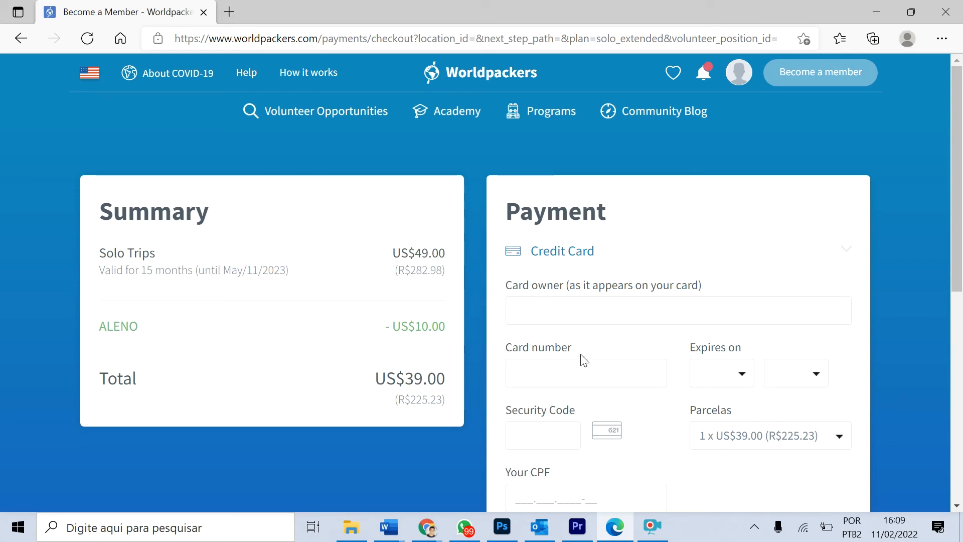
{"action": "mouse_move", "coordinate": [595, 358]}
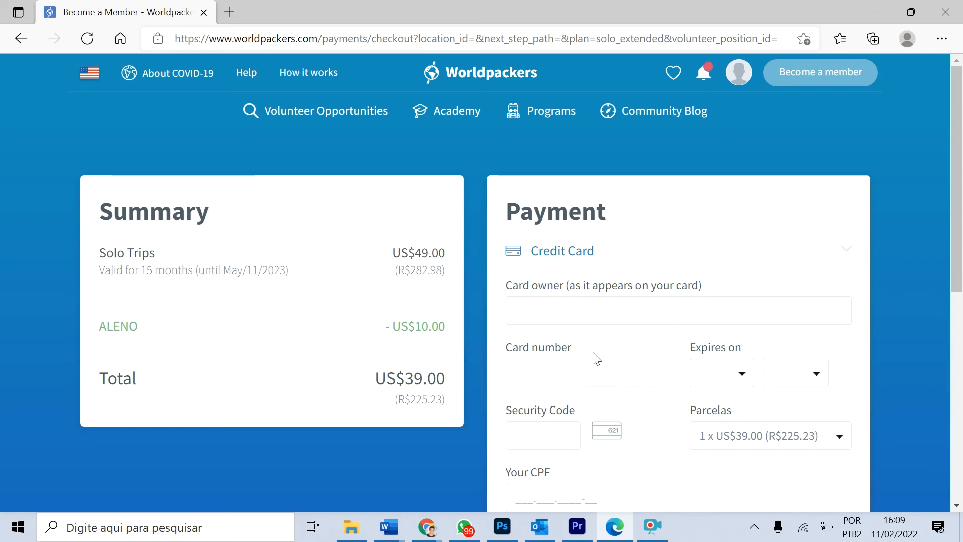
{"action": "mouse_move", "coordinate": [585, 354]}
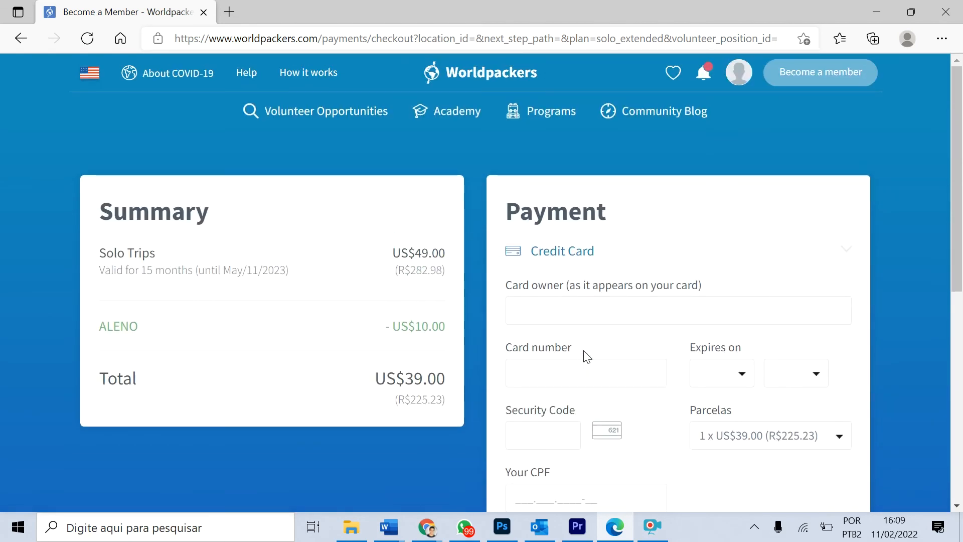
{"action": "left_click", "coordinate": [579, 310]}
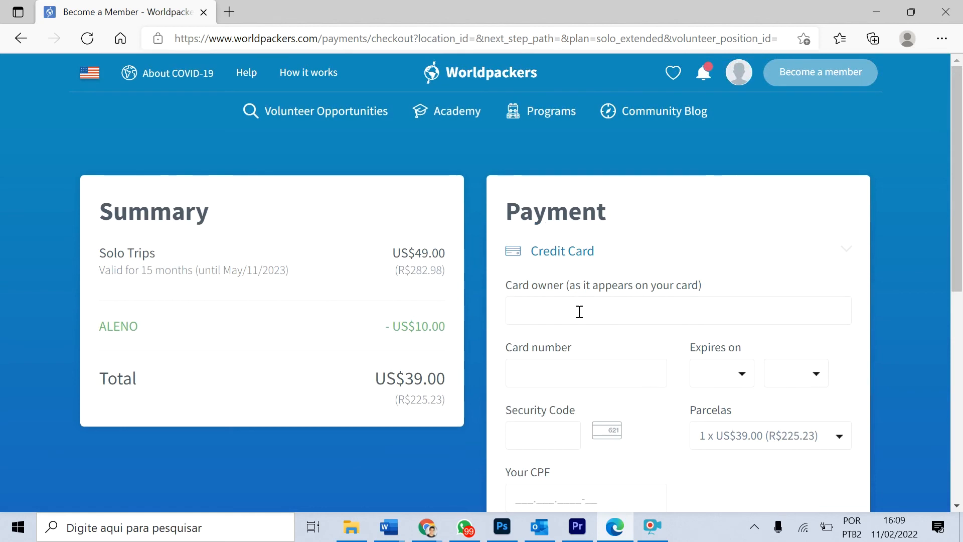
Step: Scroll the checkout page to view the Summary and Payment panels showing US$39.00
{"action": "scroll", "scroll_direction": "down", "scroll_amount": 3}
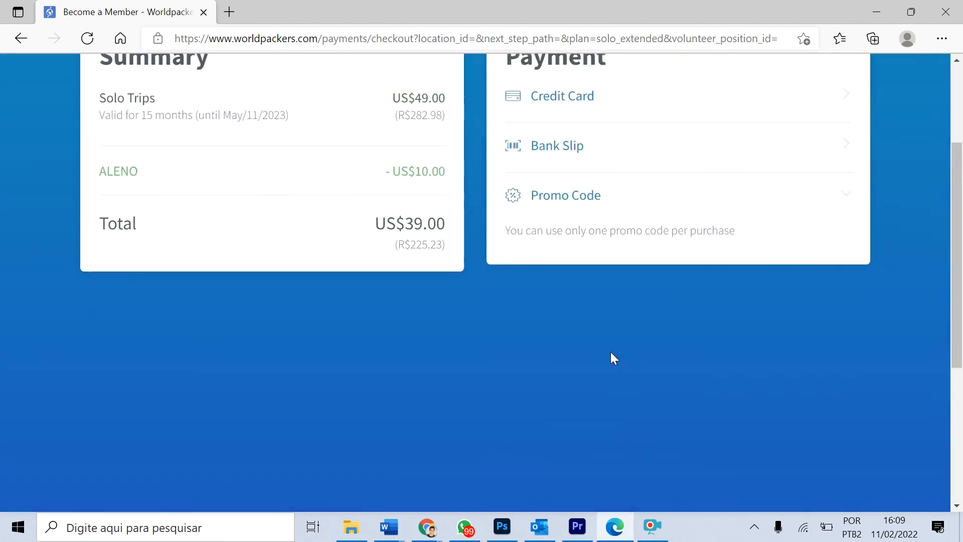
{"action": "scroll", "scroll_direction": "up", "scroll_amount": 3}
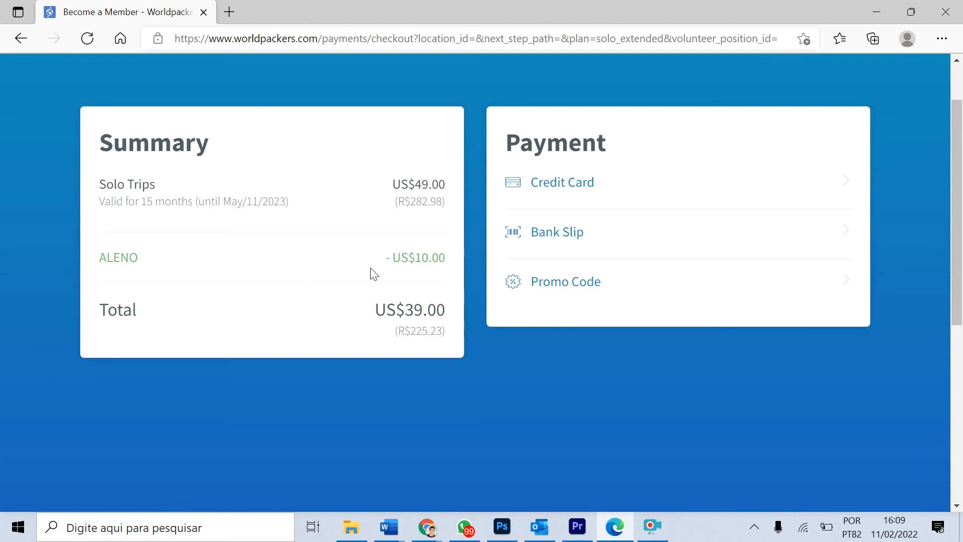
{"action": "mouse_move", "coordinate": [510, 207]}
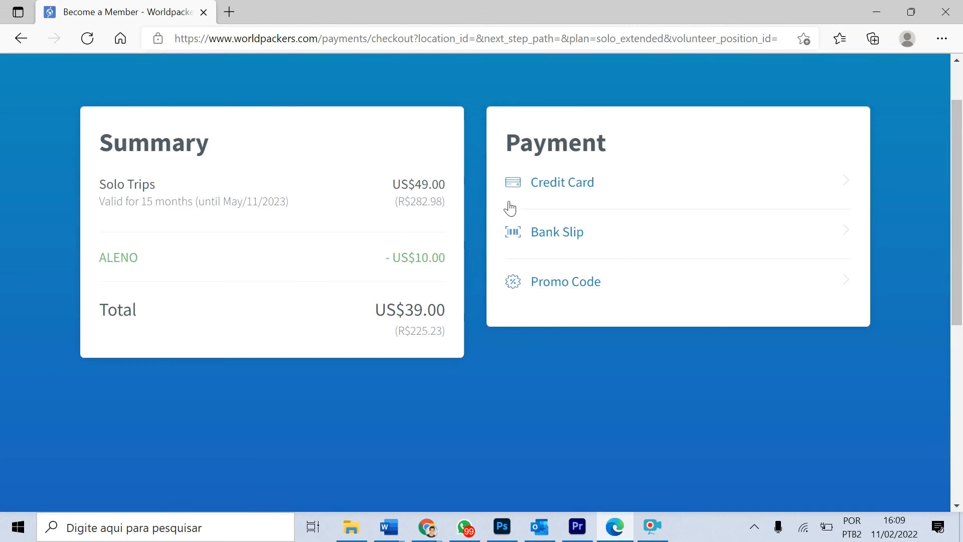
{"action": "mouse_move", "coordinate": [516, 193]}
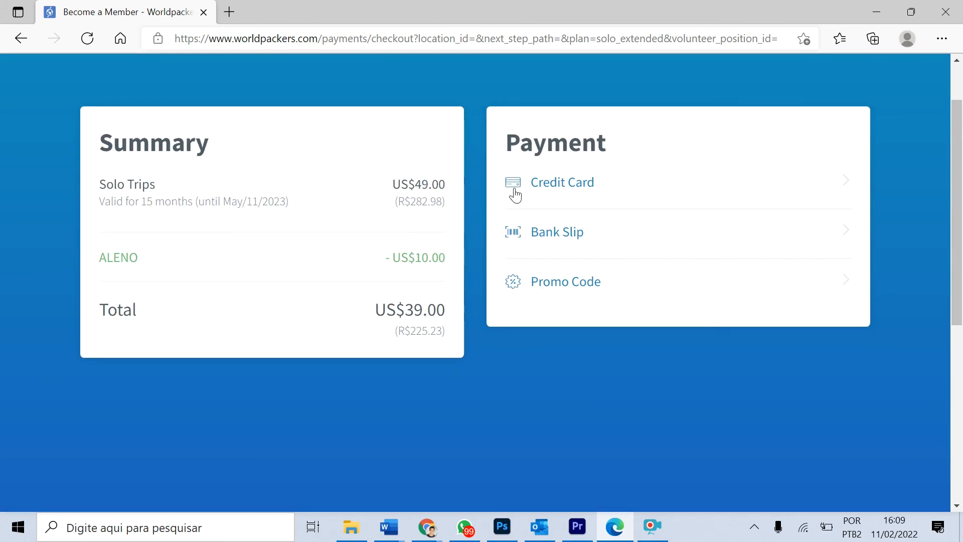